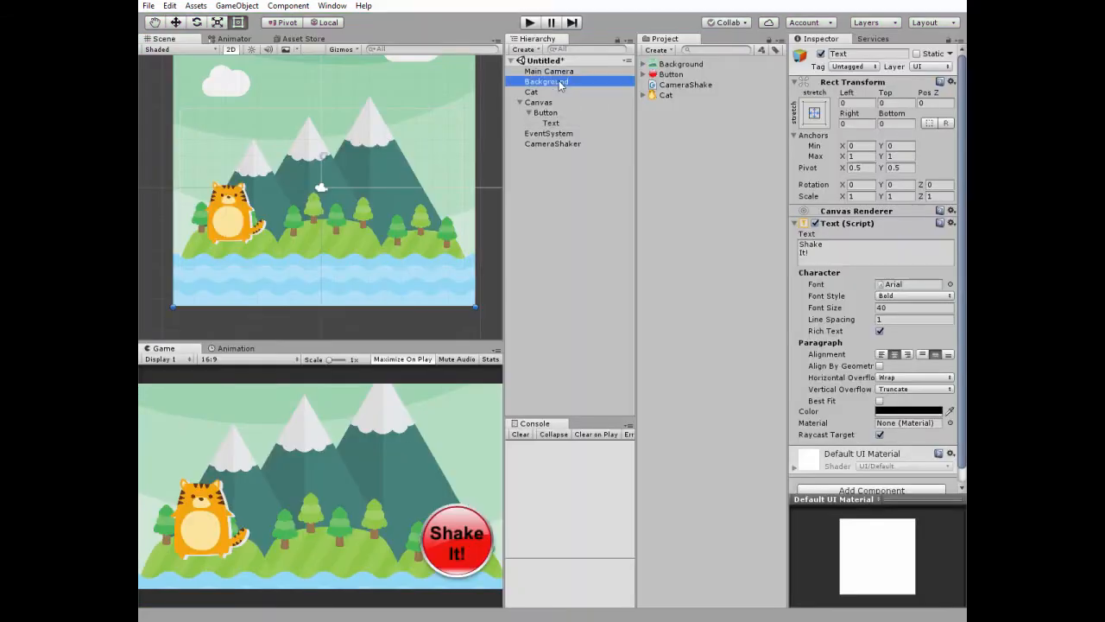
Inspect the Background, Cat, Canvas and Shake It! button objects in turn
left_click(545, 81)
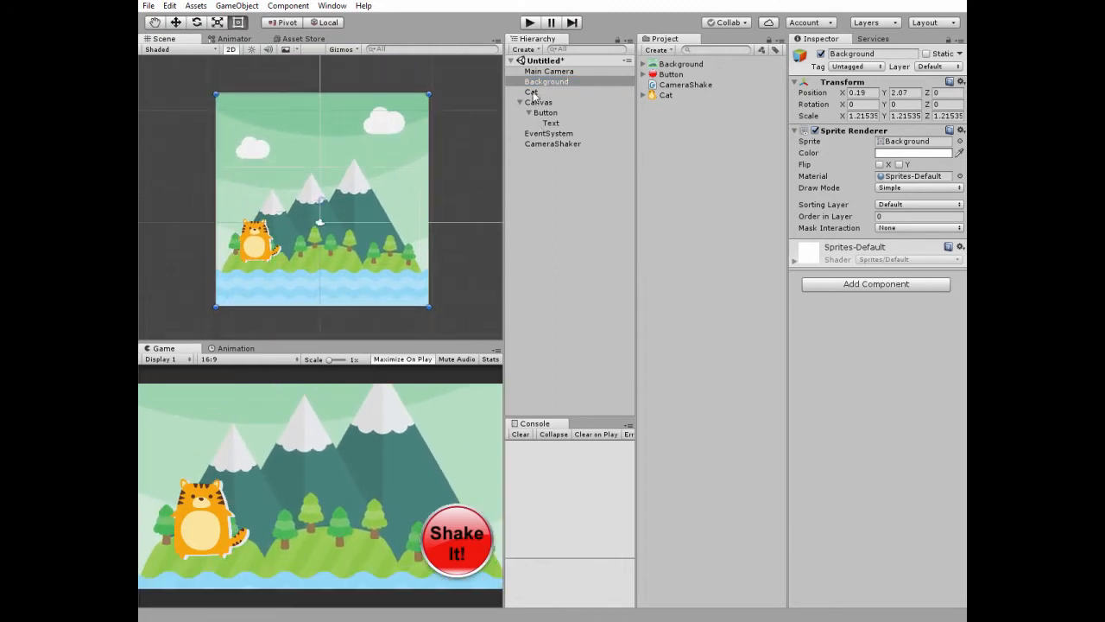
left_click(528, 92)
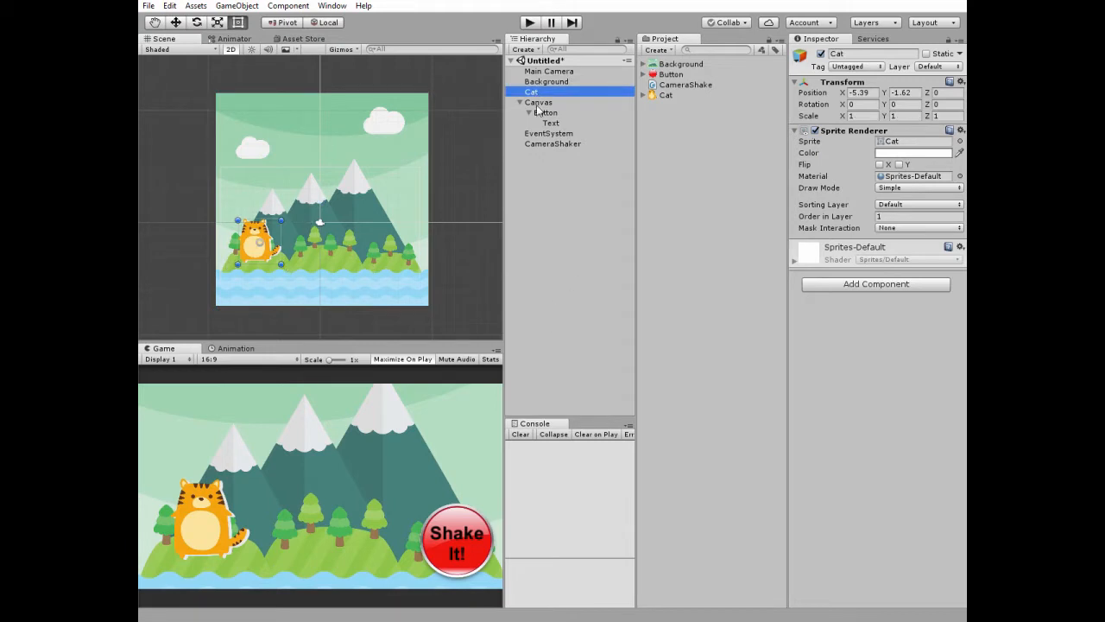
left_click(540, 102)
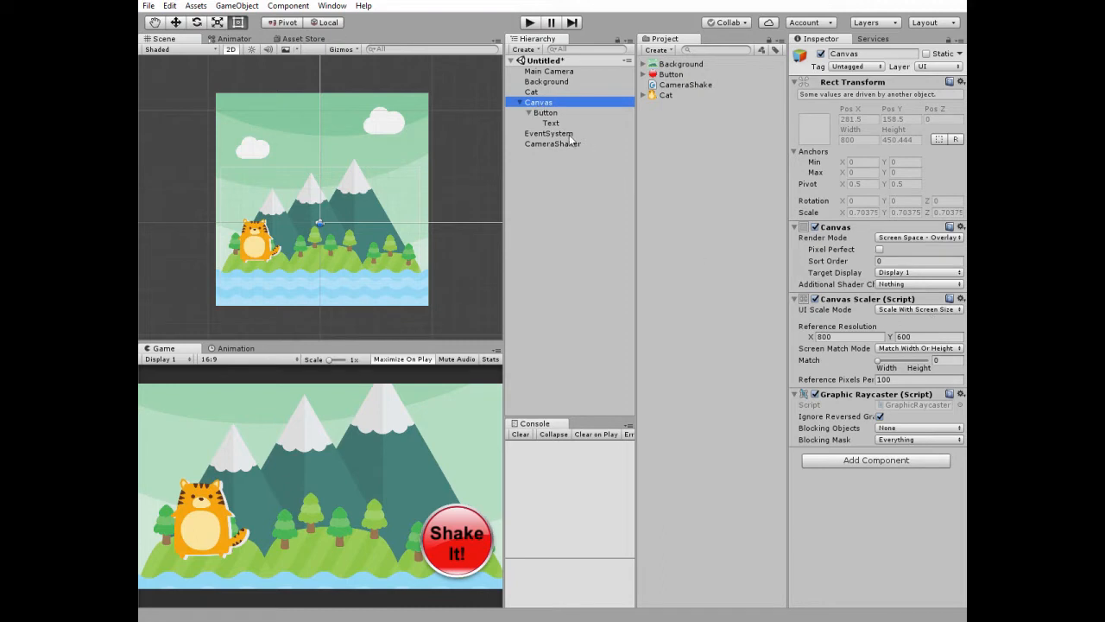
left_click(547, 112)
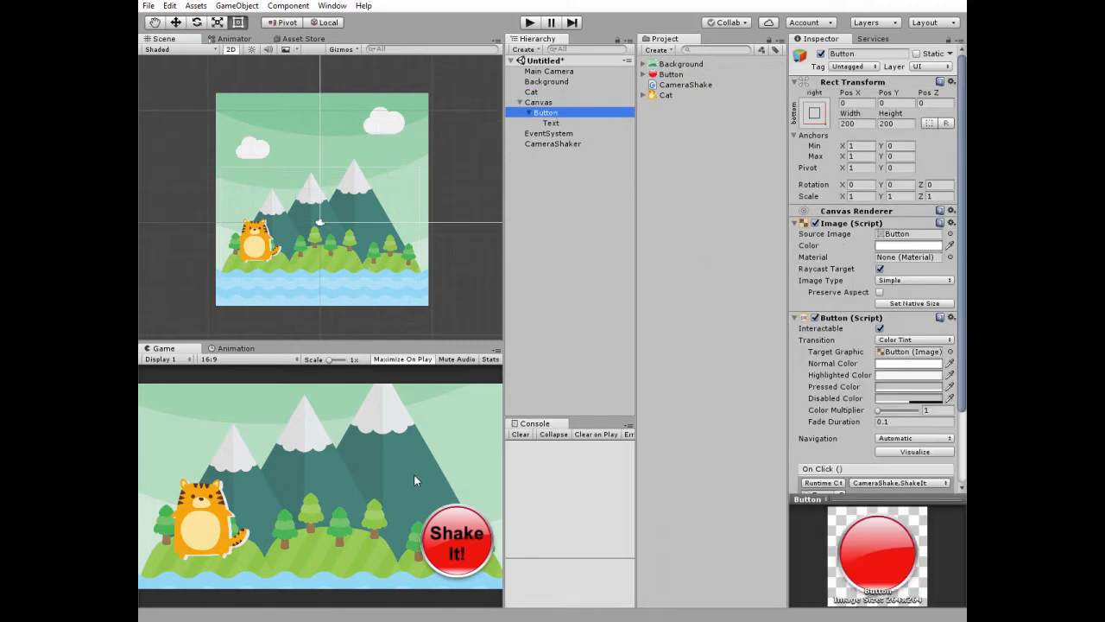
Review the button's properties, find its source image in the assets, and inspect its text object
left_click(819, 108)
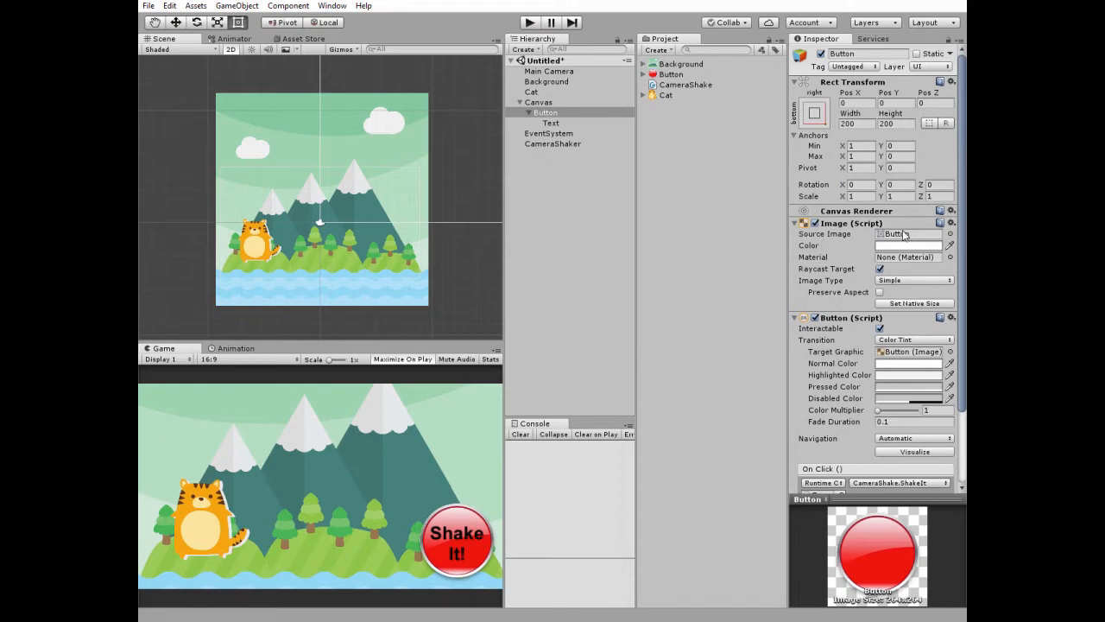
left_click(677, 75)
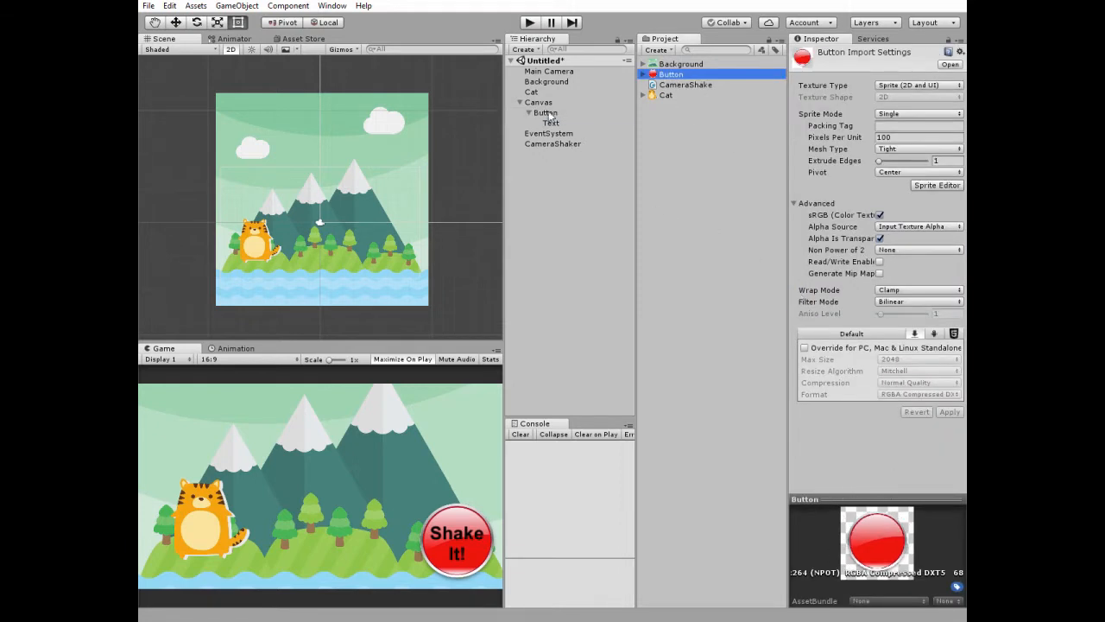
left_click(546, 112)
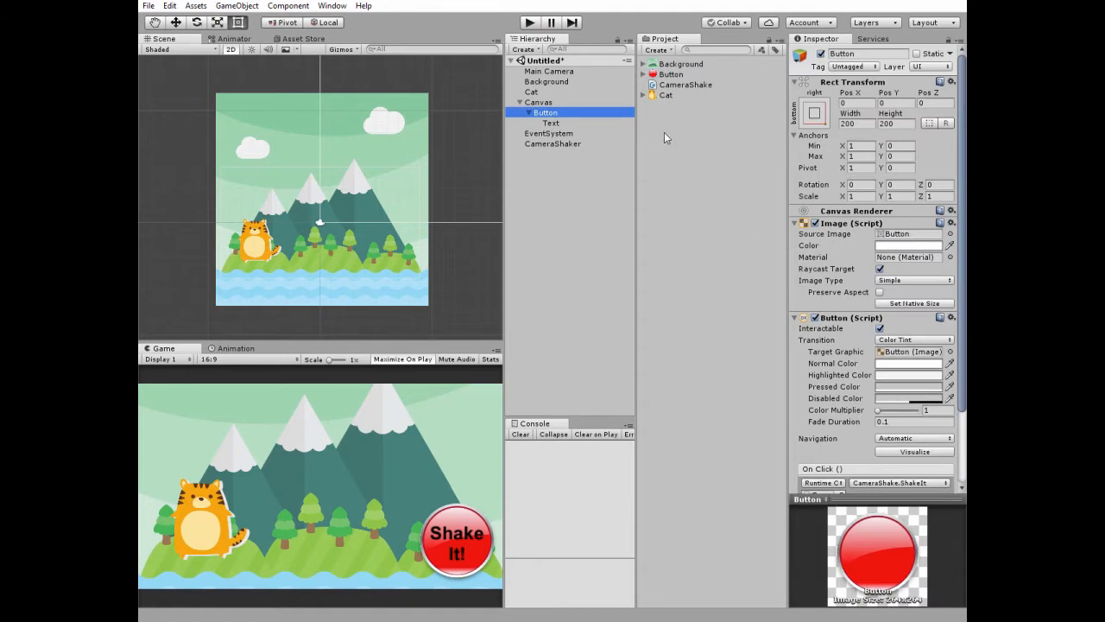
left_click(550, 123)
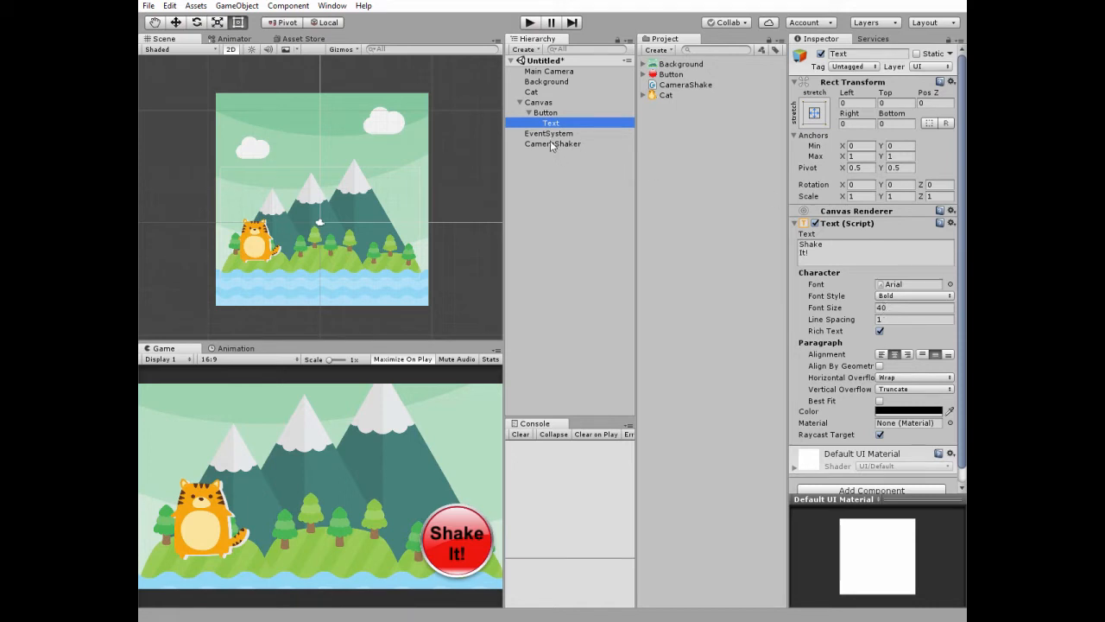
Select CameraShaker and scroll the CameraShake script down to StopCameraShaking
left_click(552, 143)
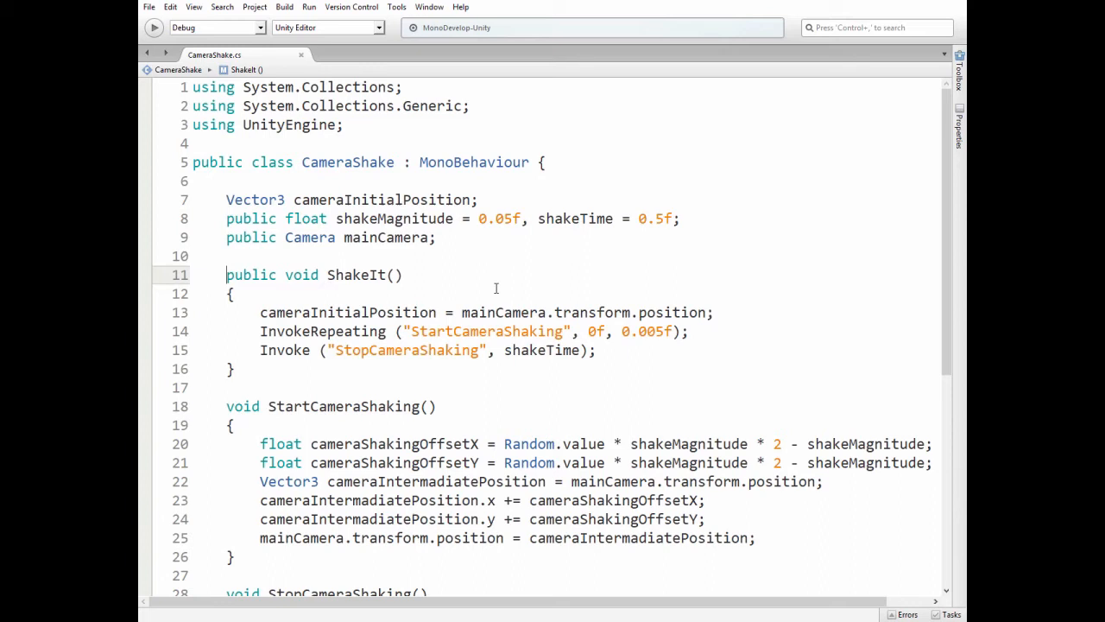
scroll("down", 3)
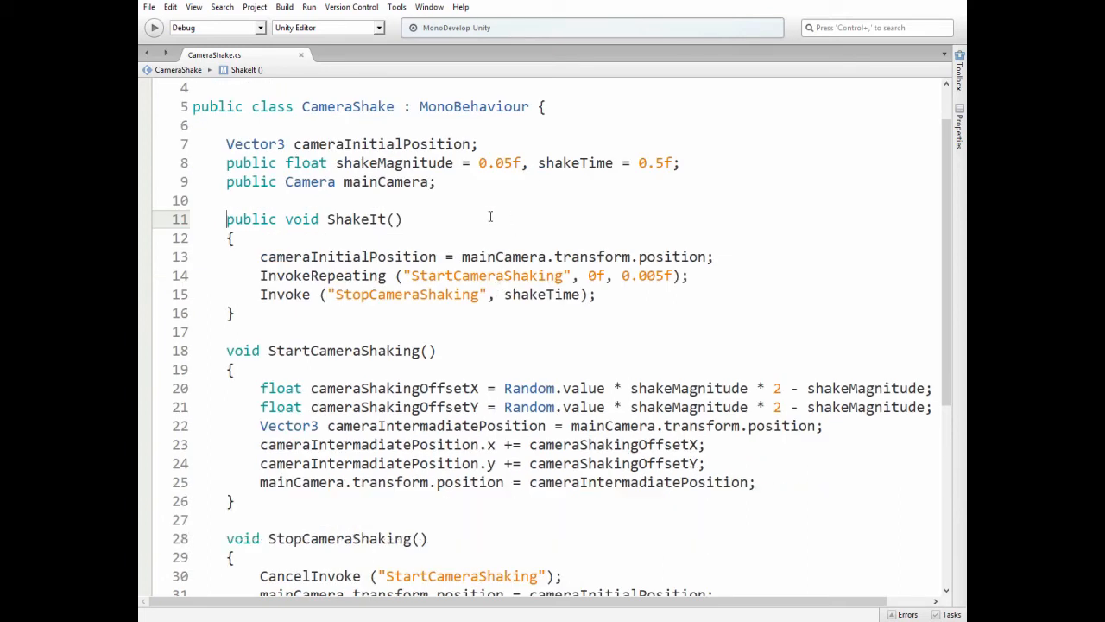
mouse_move(490, 213)
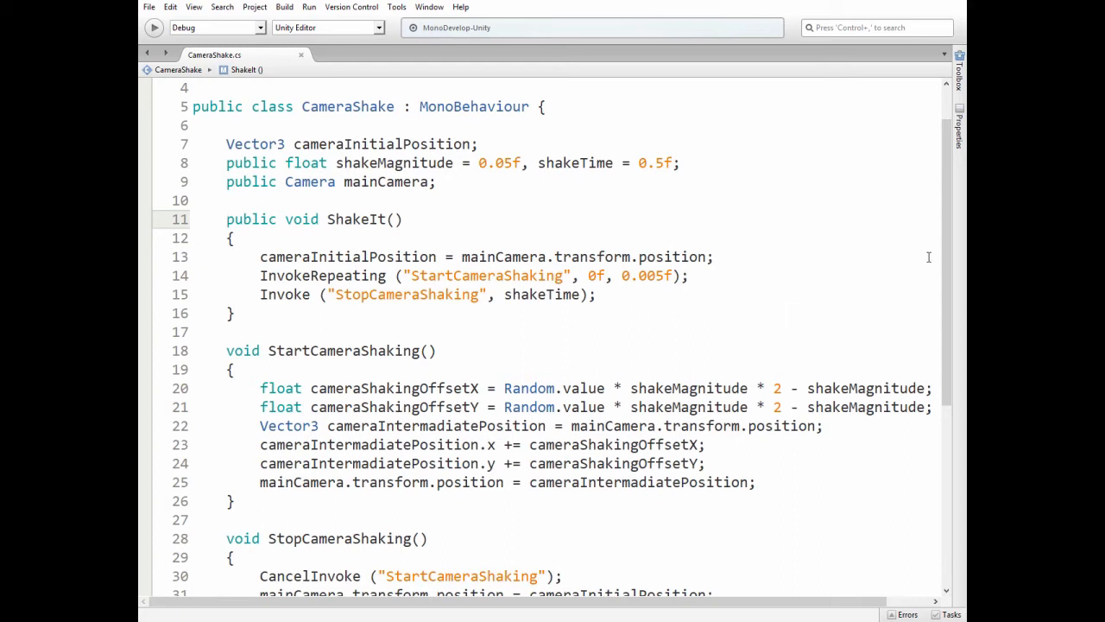
scroll("down", 3)
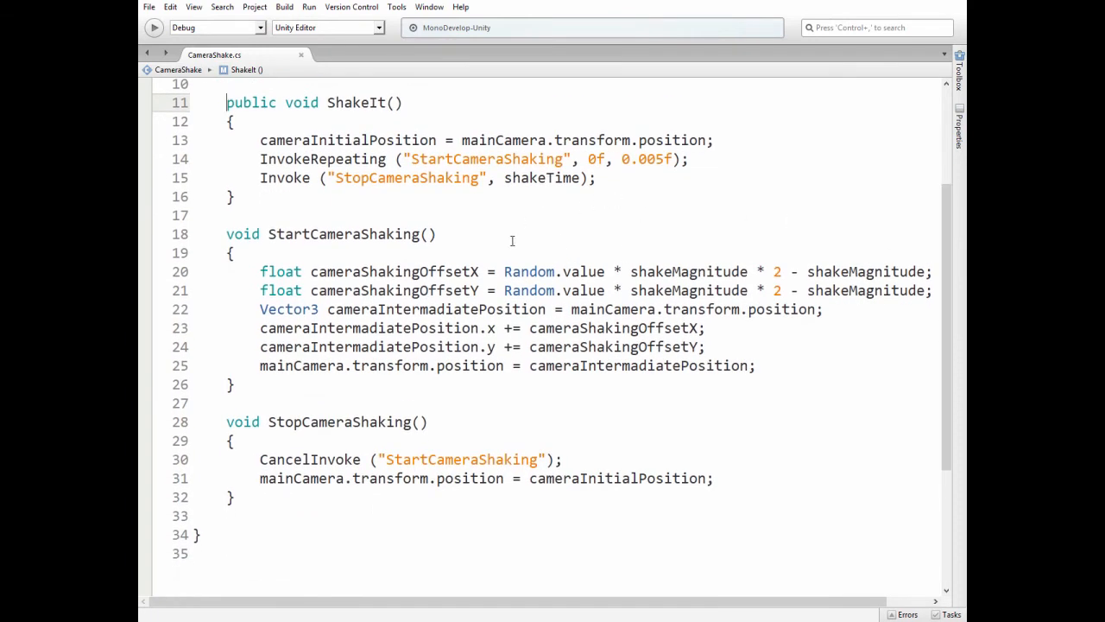
mouse_move(605, 271)
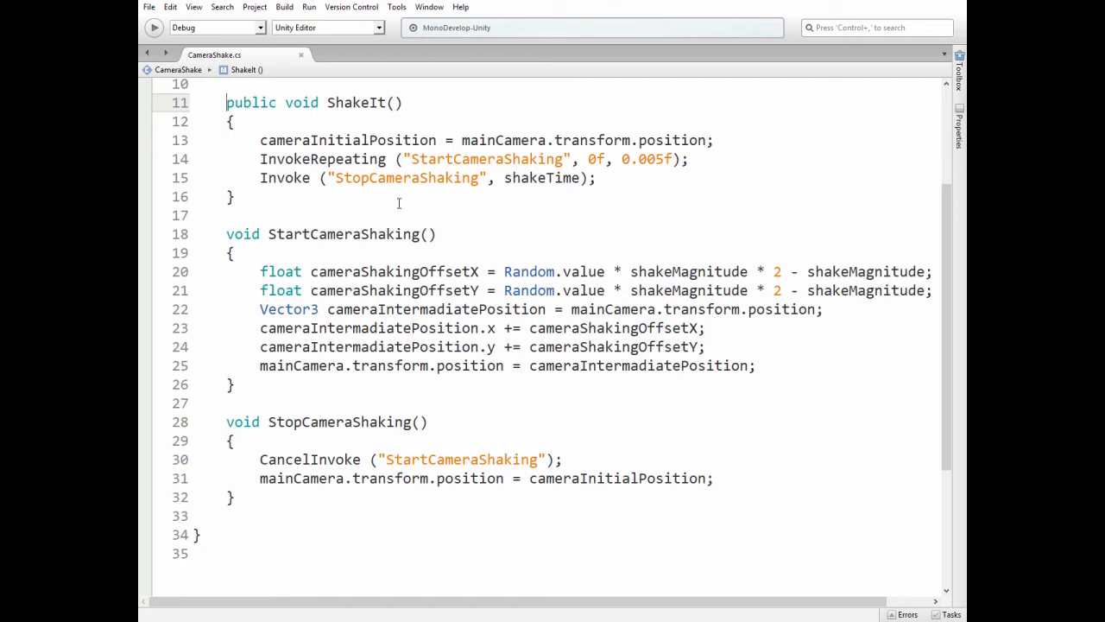
mouse_move(632, 441)
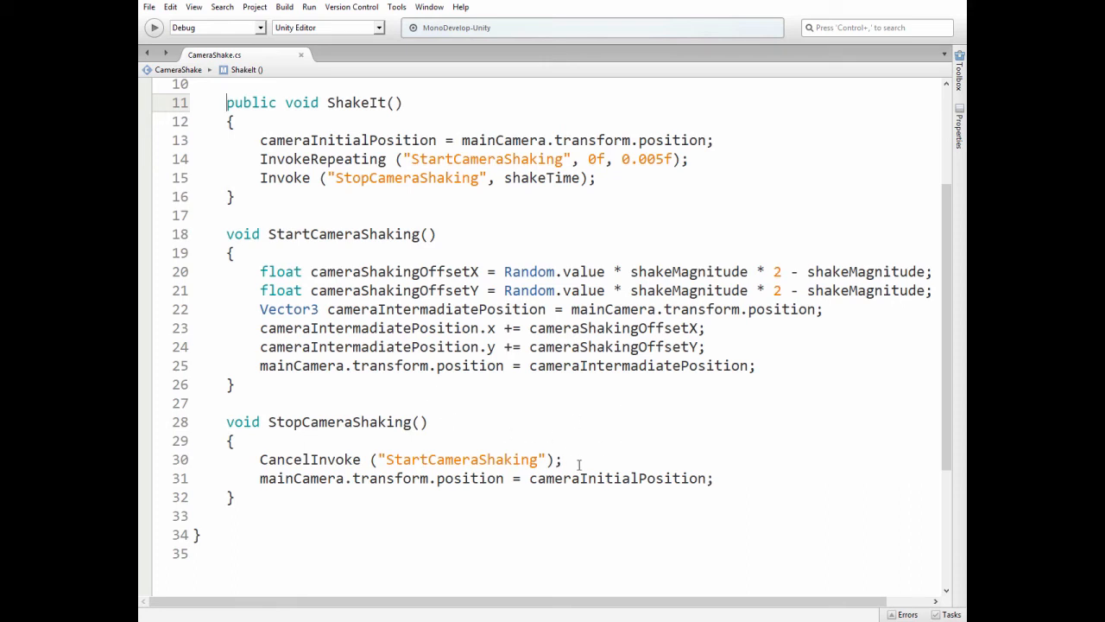
mouse_move(750, 476)
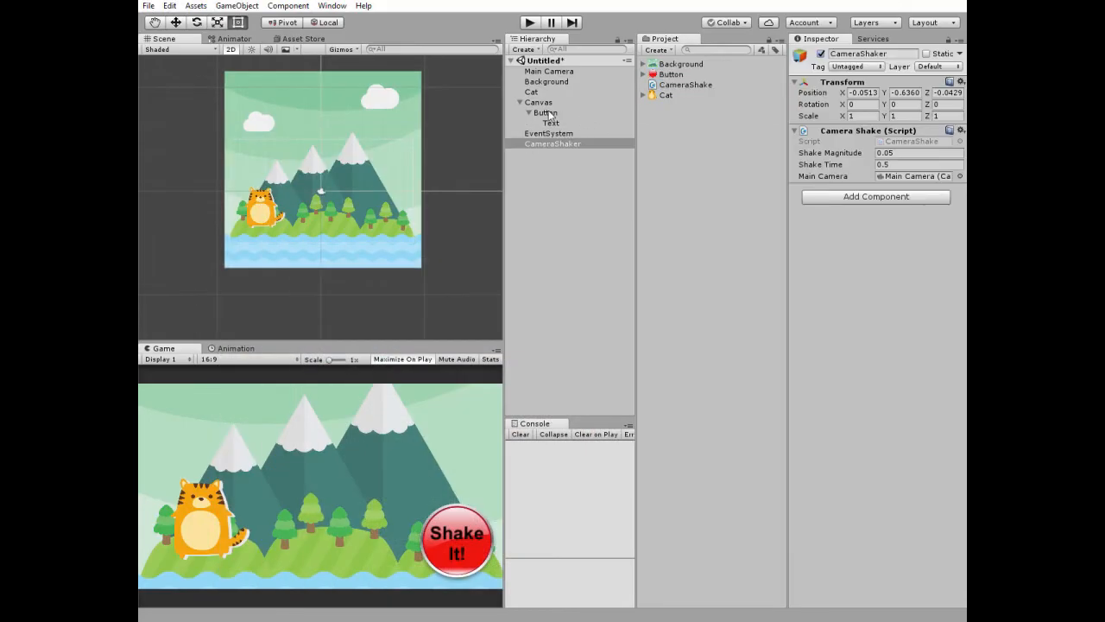
Select the Button and open its On Click function list, showing ShakeIt checked under CameraShake
left_click(547, 113)
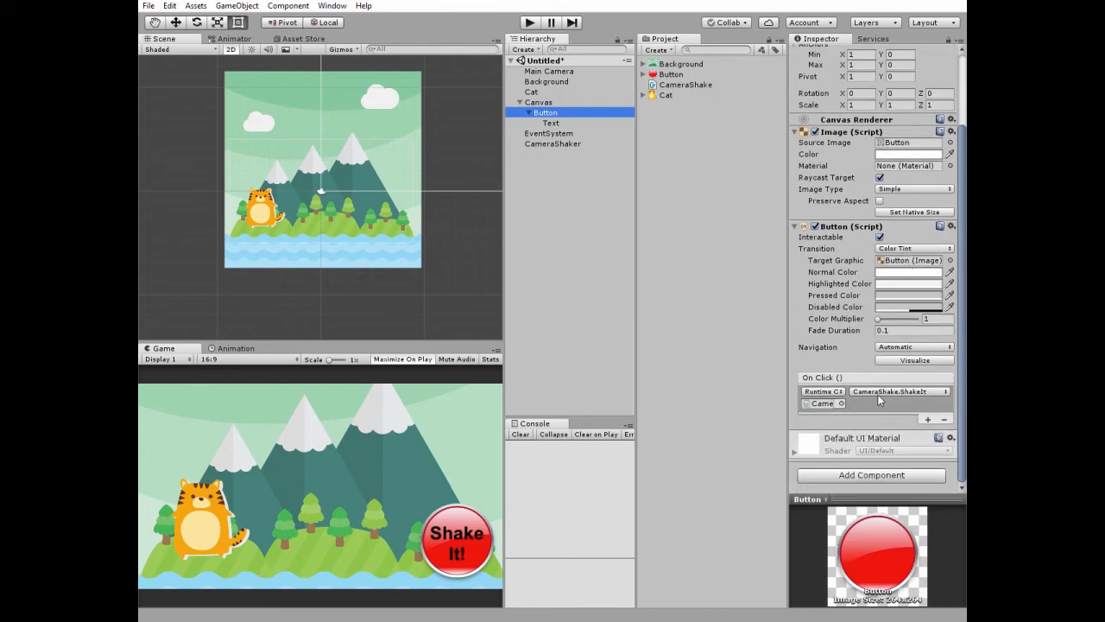
left_click(842, 403)
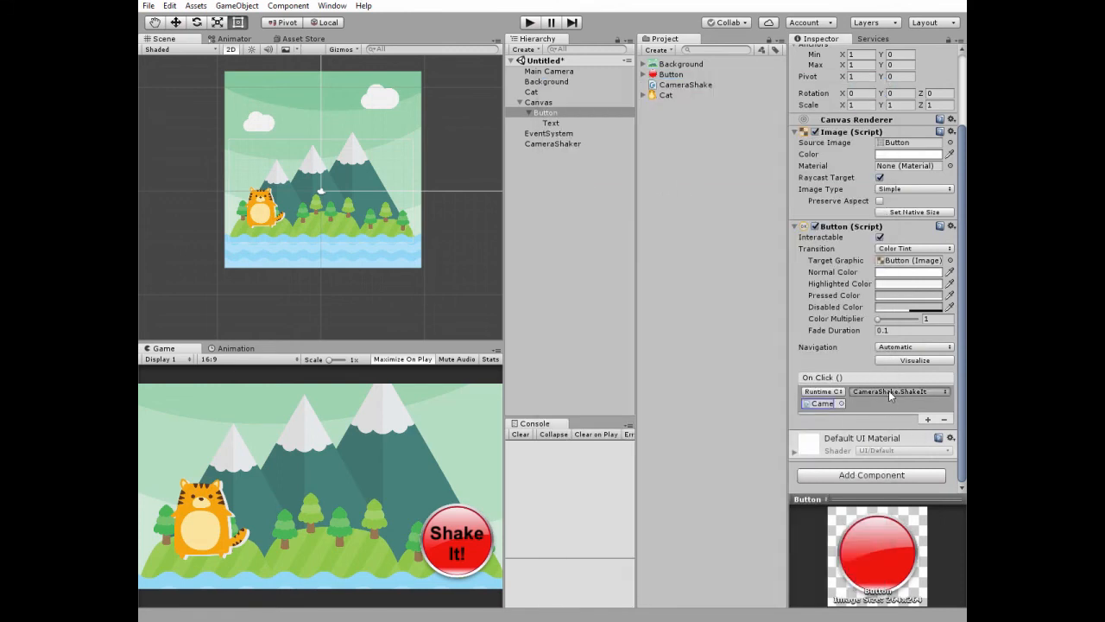
left_click(913, 391)
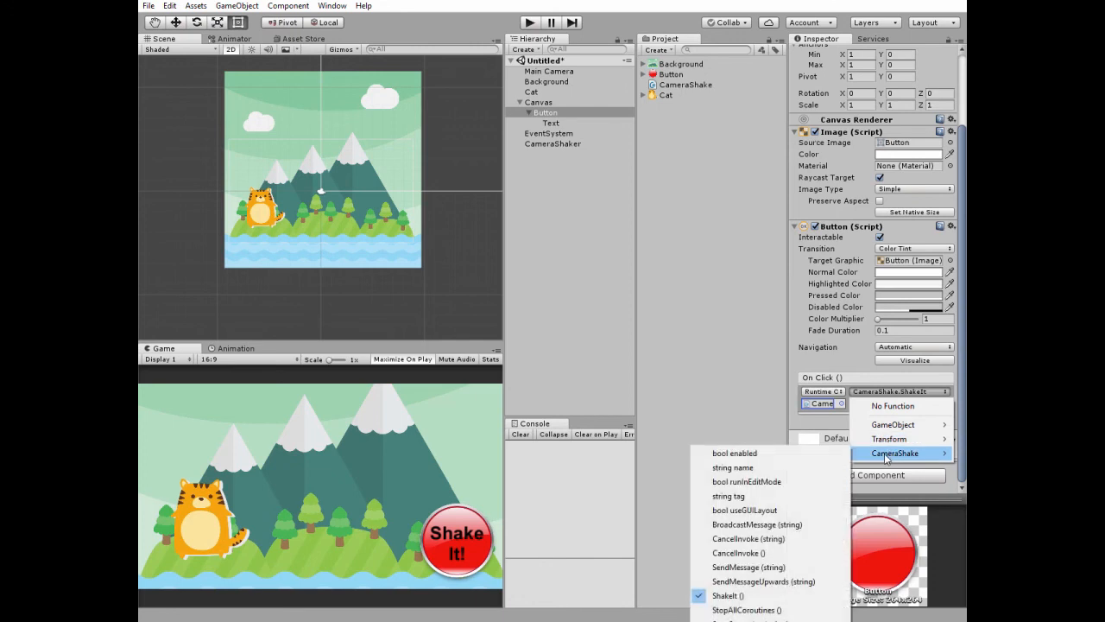